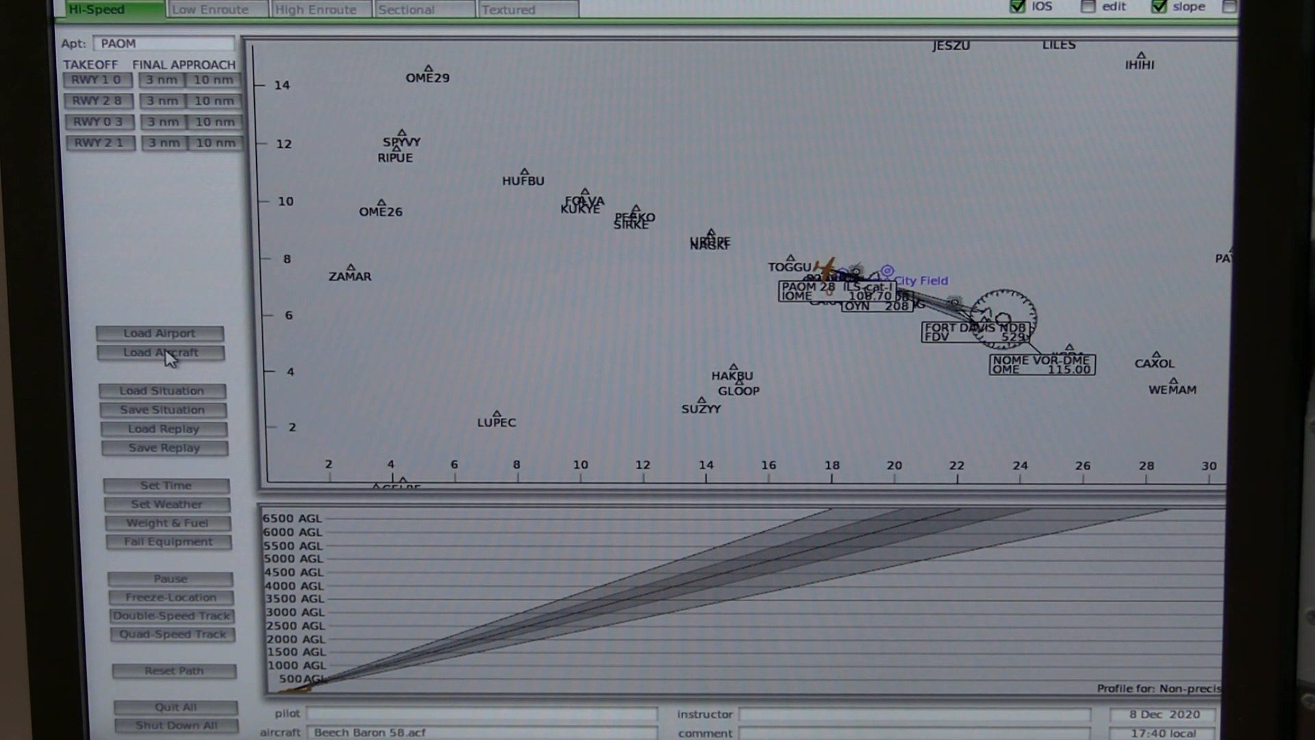
Step: Start loading a different aircraft via Load Aircraft, showing the Beech twins folder
left_click(161, 352)
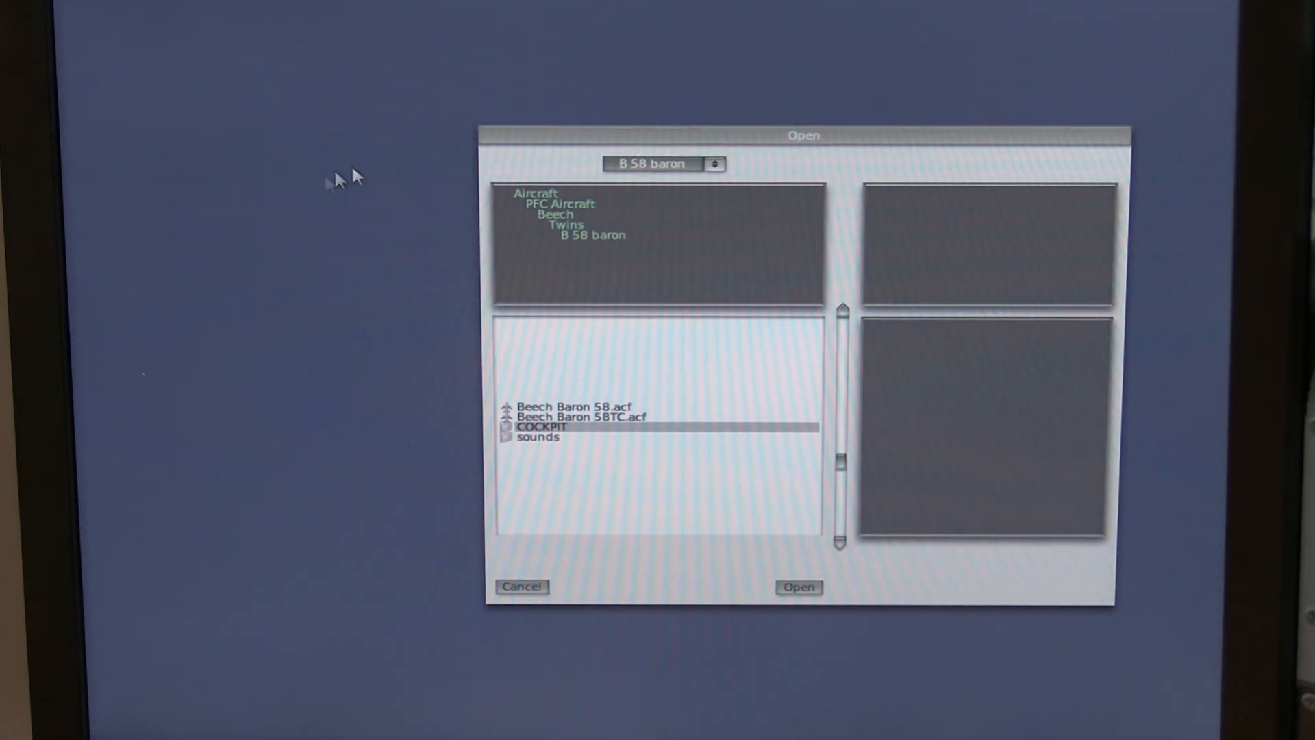
mouse_move(574, 215)
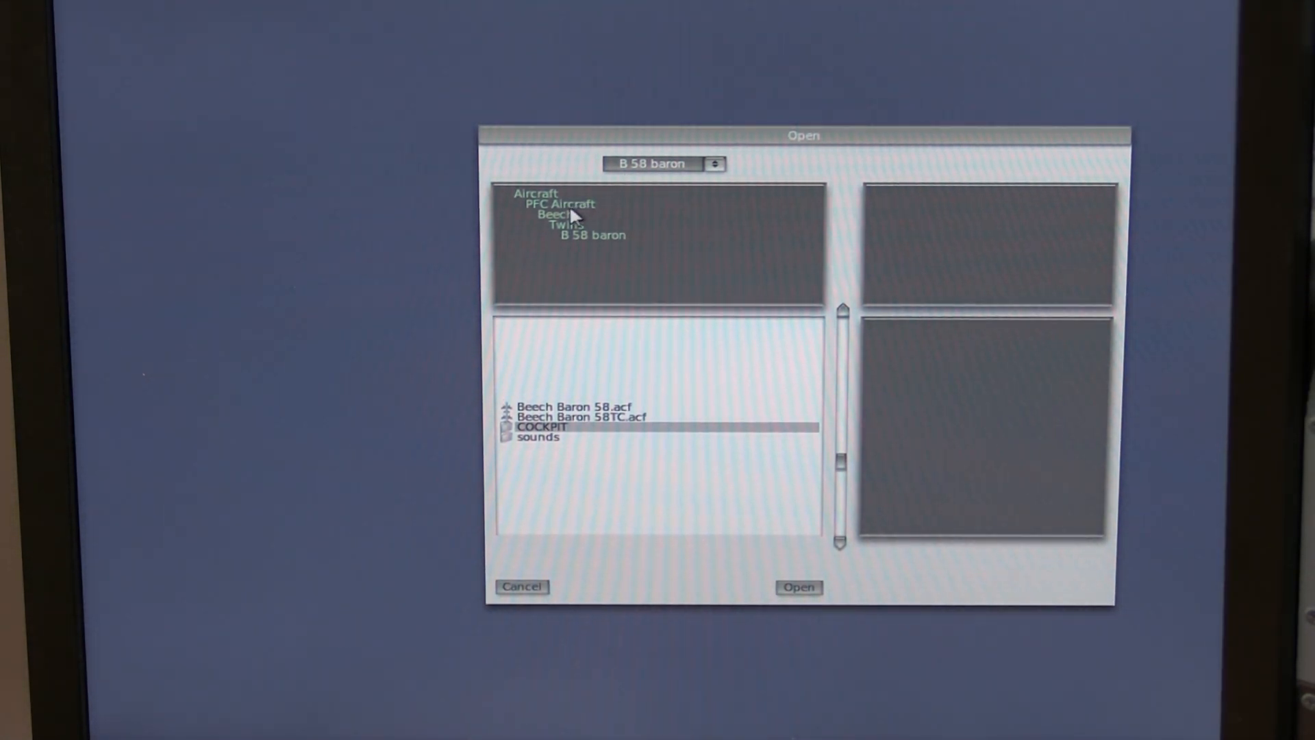
mouse_move(588, 263)
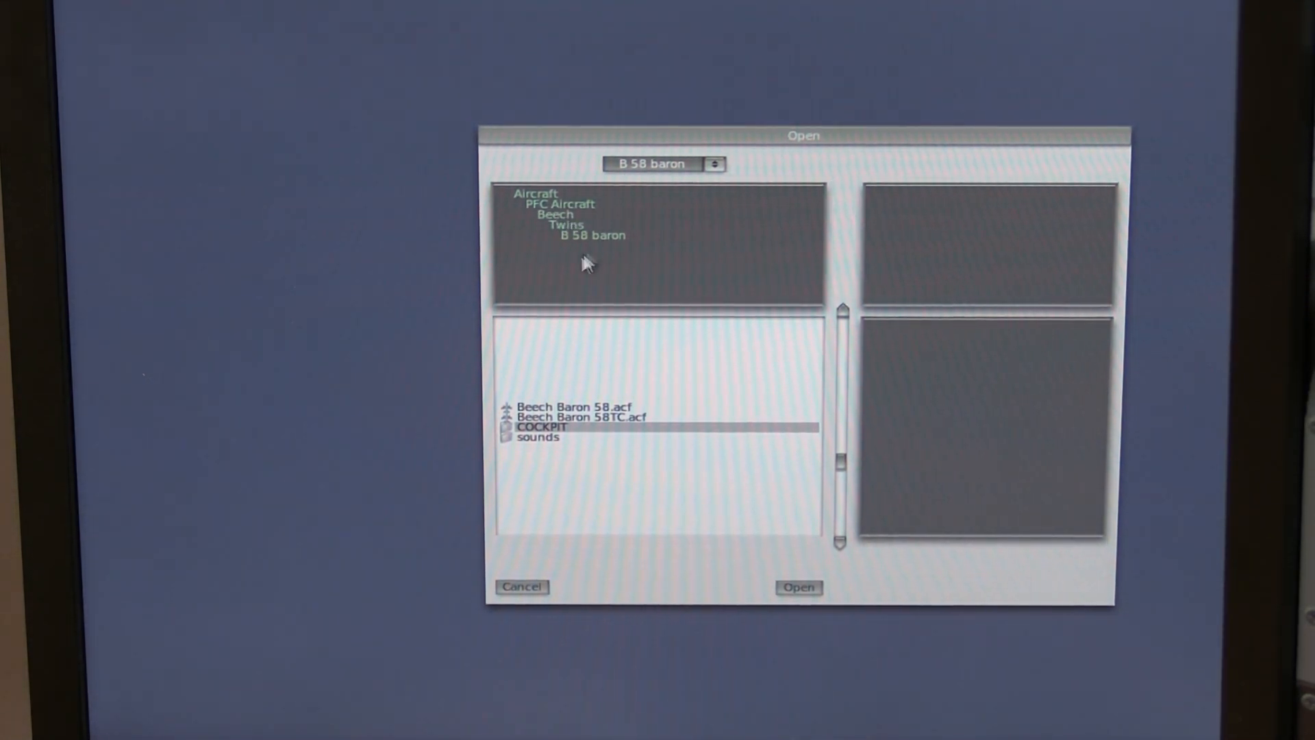
mouse_move(625, 246)
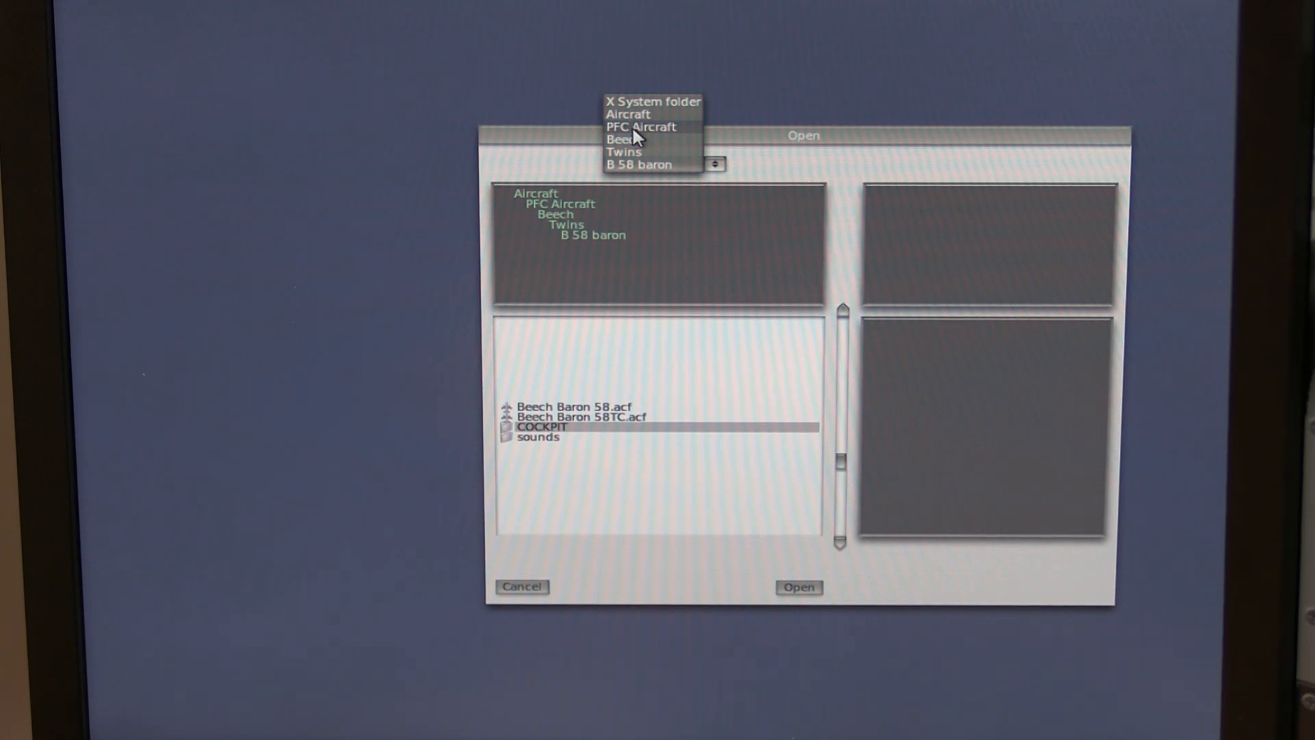
Step: Navigate from PFC Aircraft through Cessna and Singles into the 172 folder of aircraft files
left_click(641, 127)
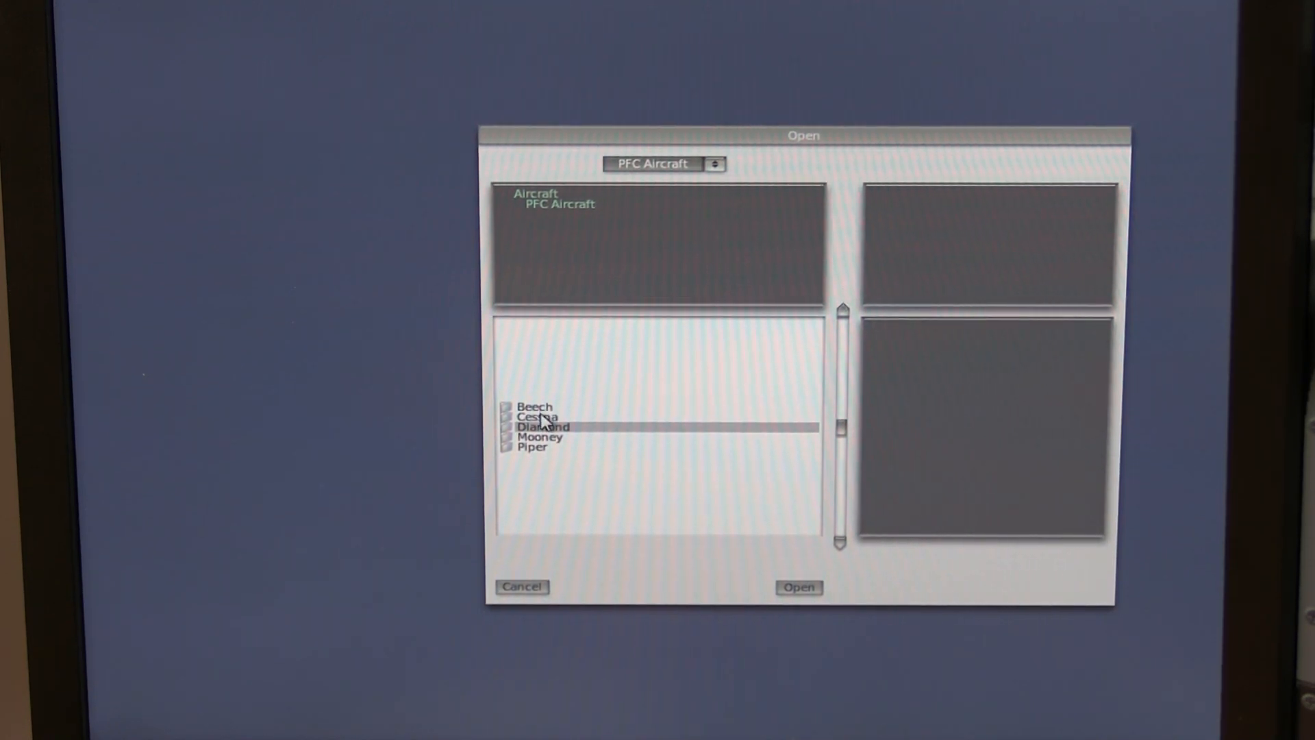
double_click(533, 407)
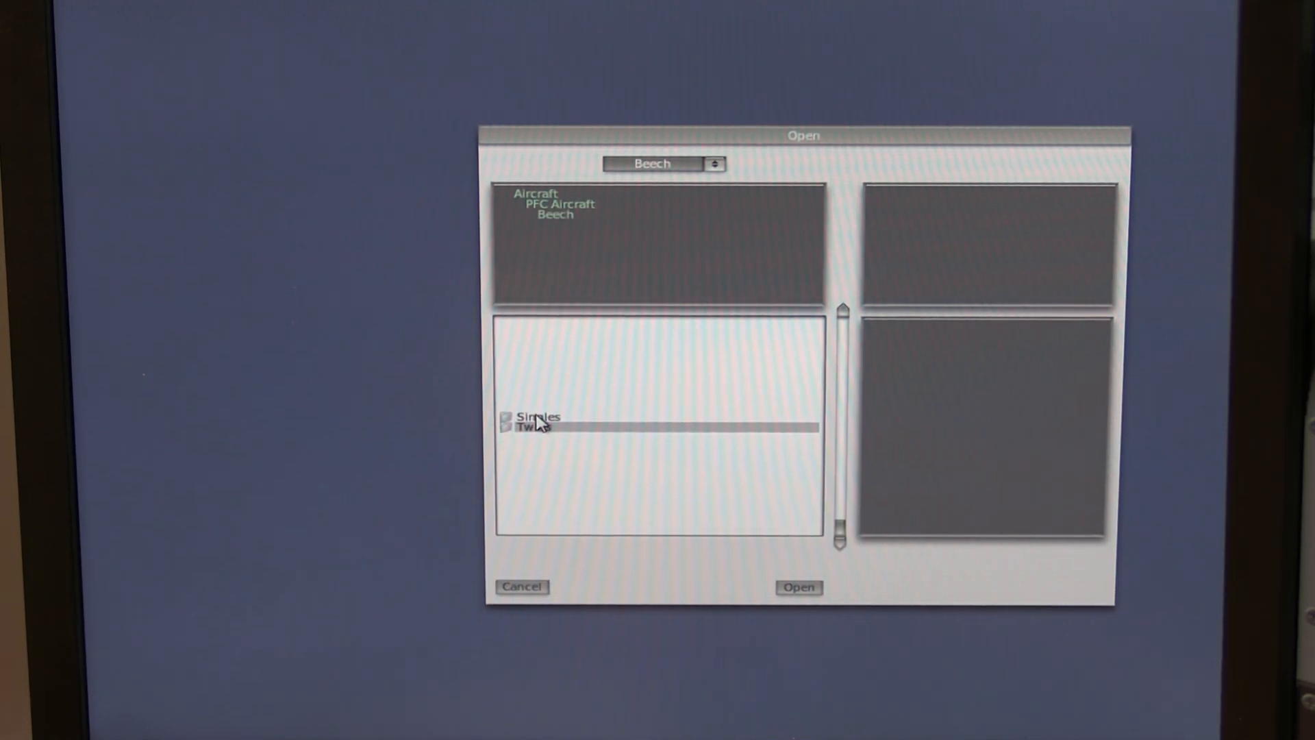
double_click(533, 417)
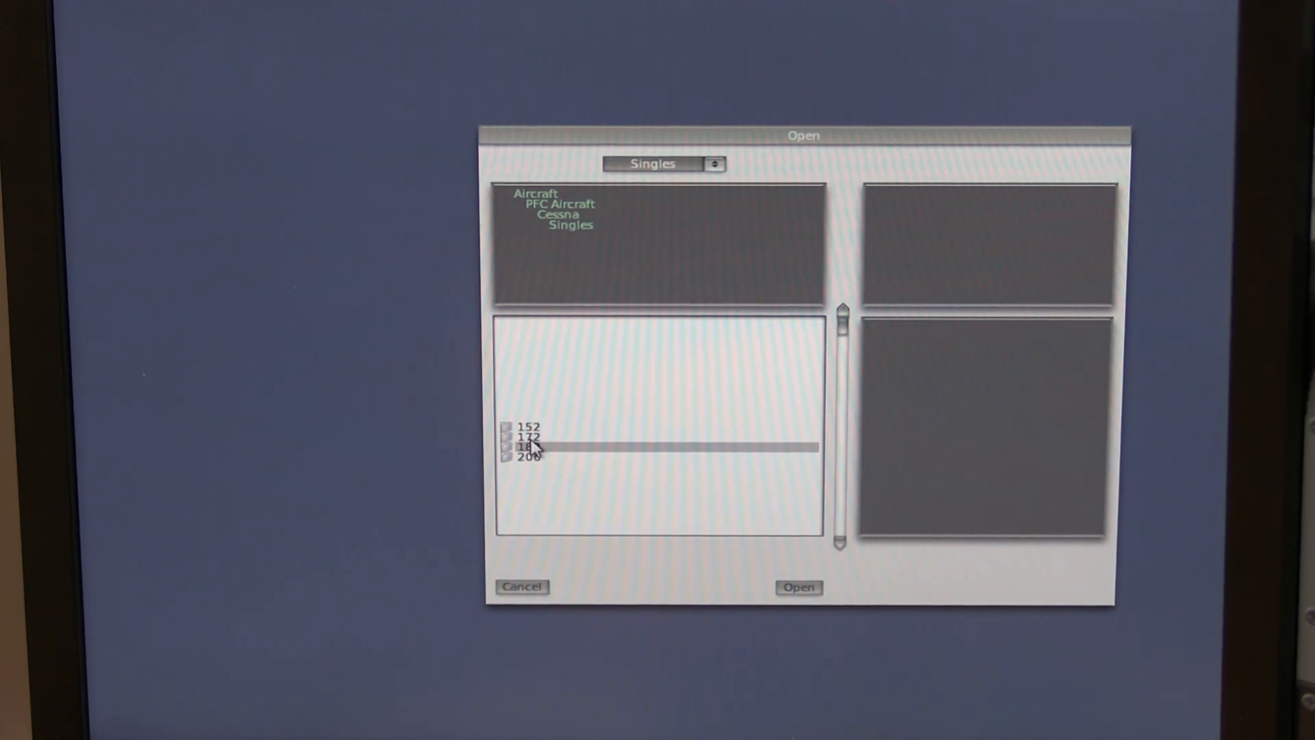
double_click(526, 437)
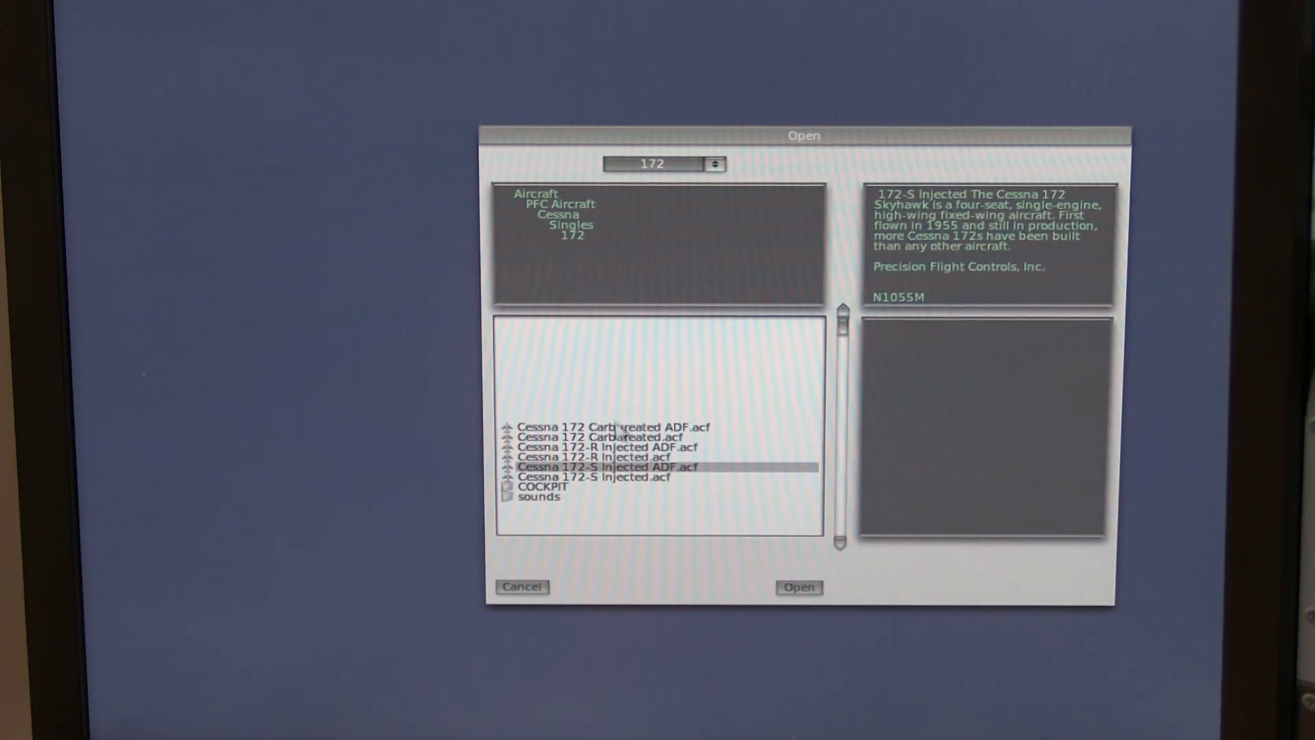
mouse_move(553, 443)
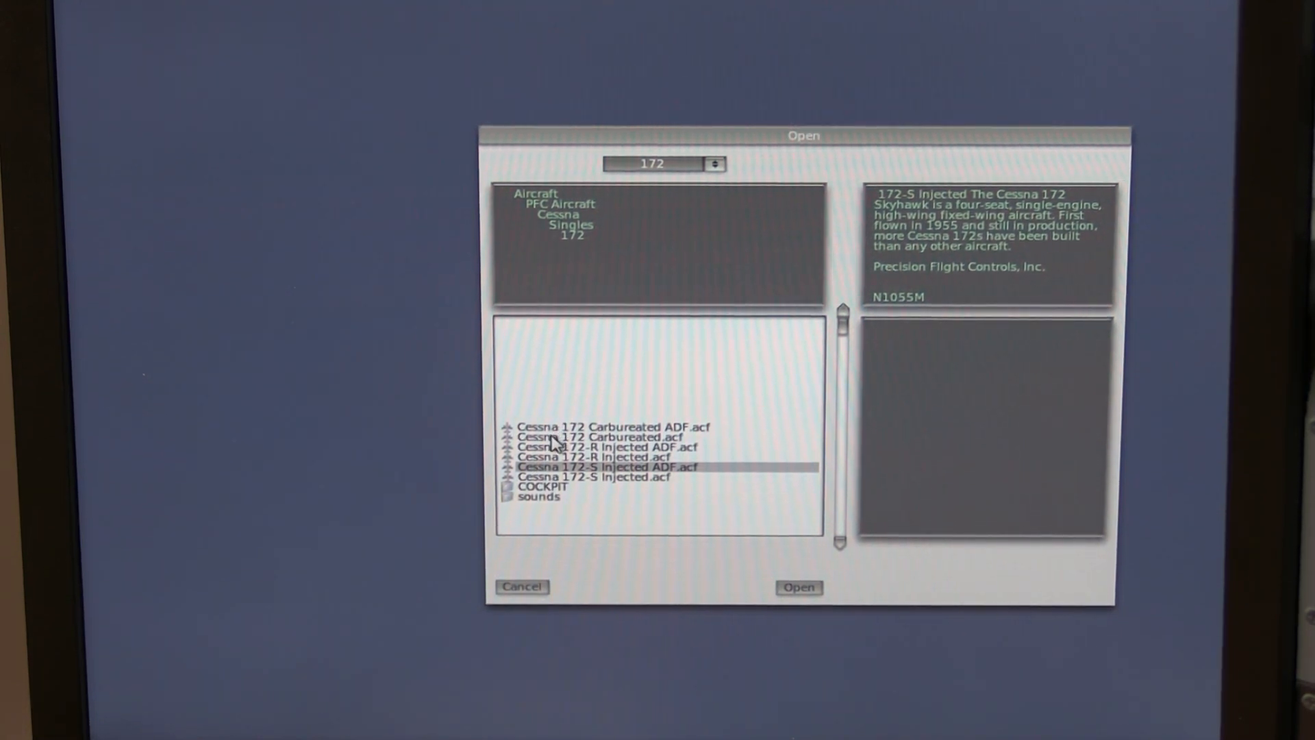